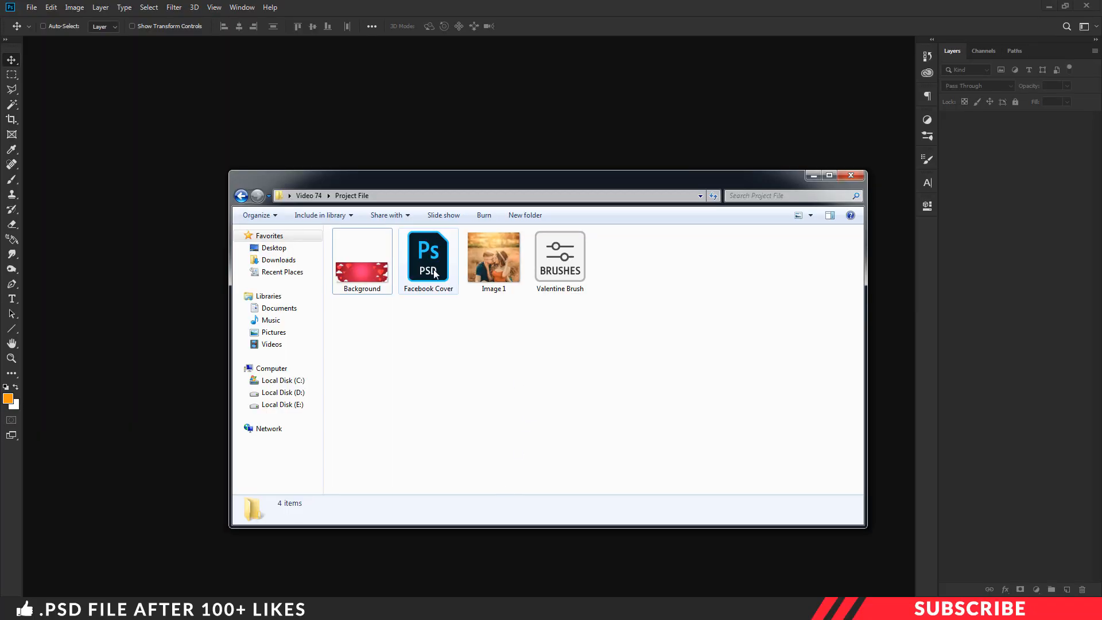
# Step: Open Facebook Cover.psd from the Project File folder into Photoshop
pyautogui.doubleClick(427, 252)
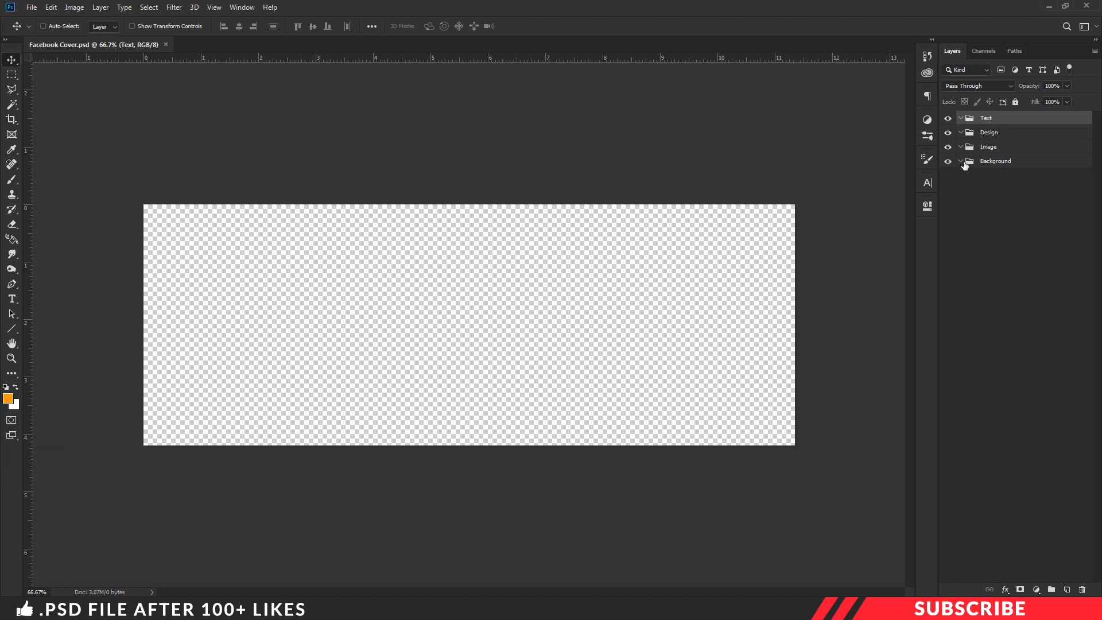
# Step: Place Background.png into the Background group, fit it to the canvas, and add a new layer in the Image group
pyautogui.click(995, 160)
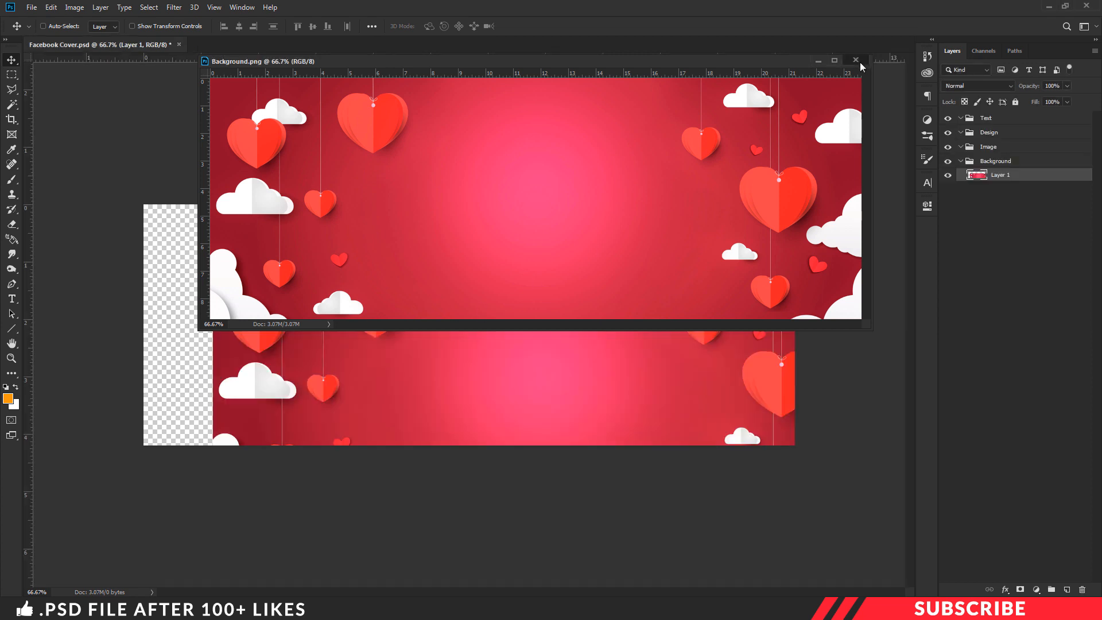
pyautogui.click(855, 61)
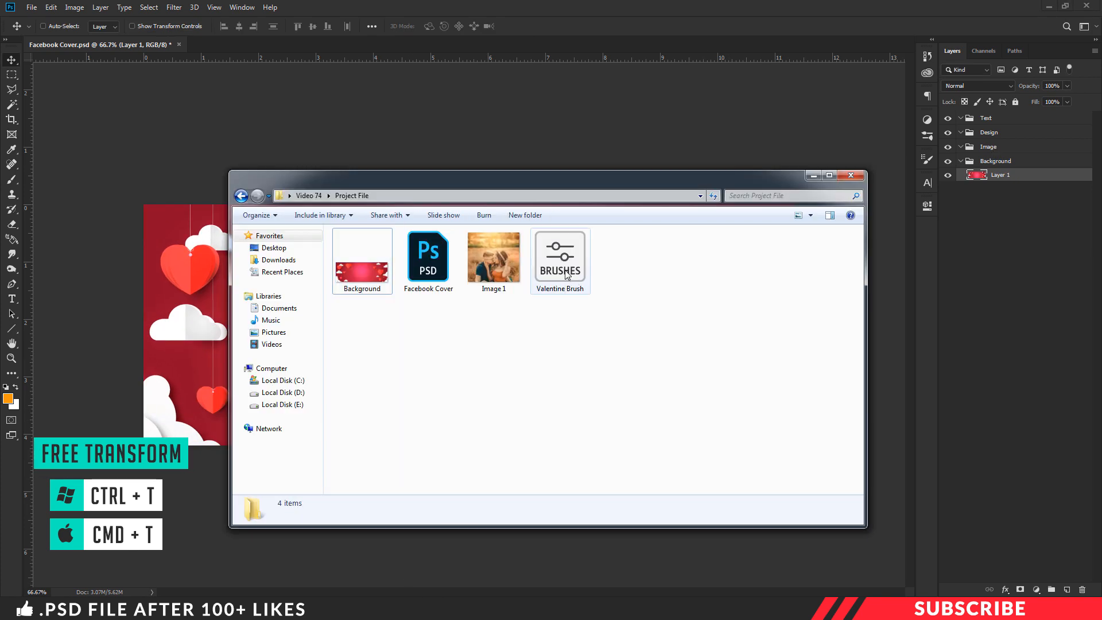
pyautogui.click(560, 255)
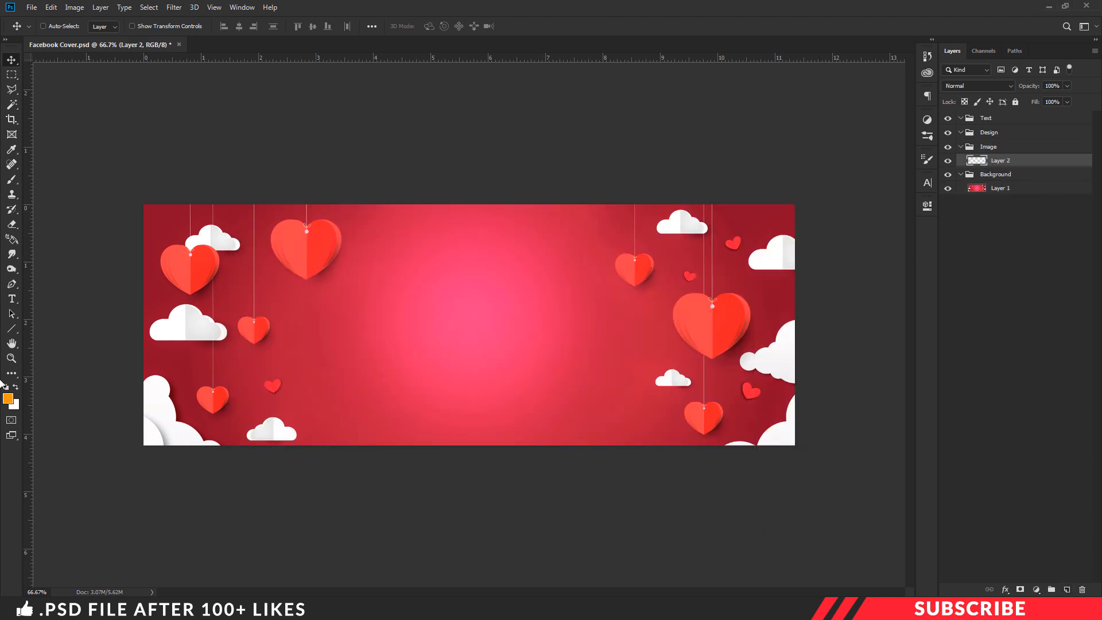
# Step: Set the foreground colour to white and choose the Heart brush from the Valentine Brush set
pyautogui.click(7, 398)
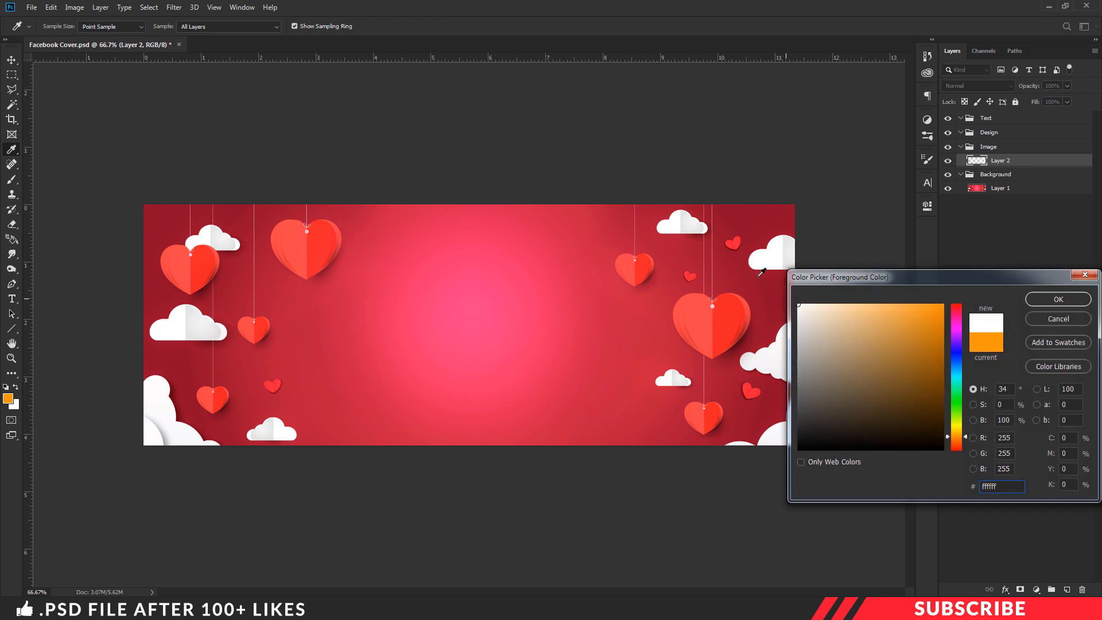
pyautogui.click(1058, 299)
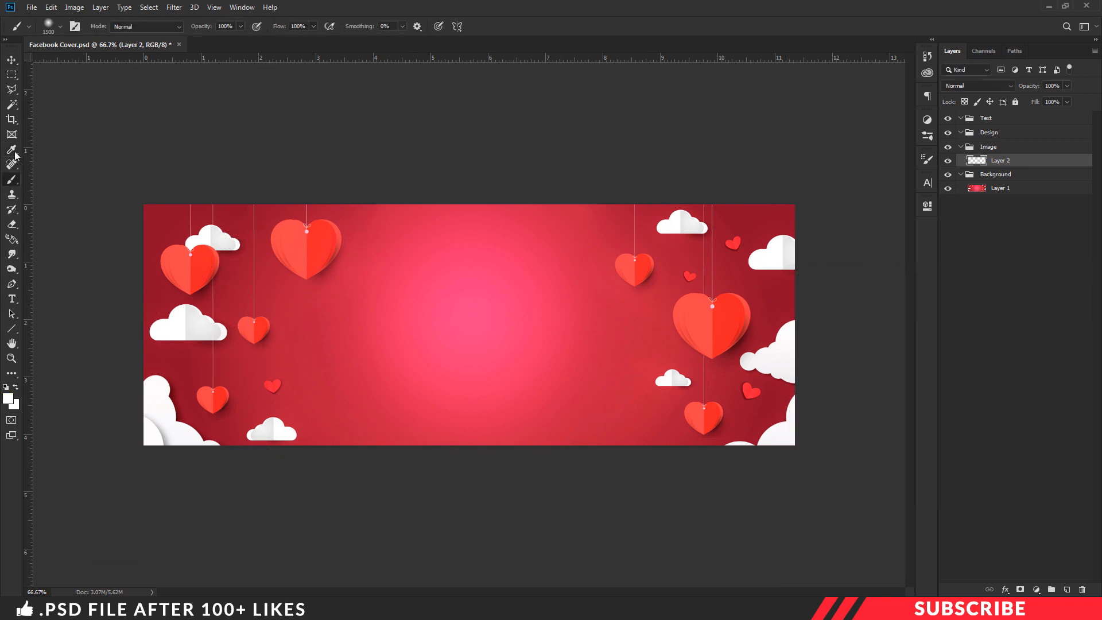
pyautogui.click(58, 27)
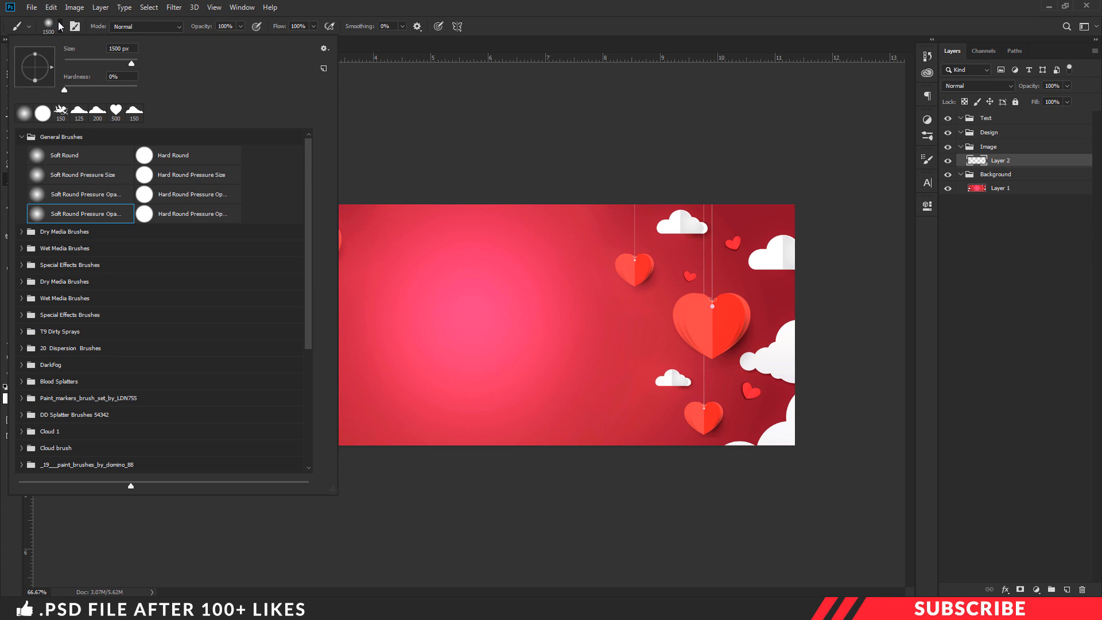
pyautogui.scroll(-3)
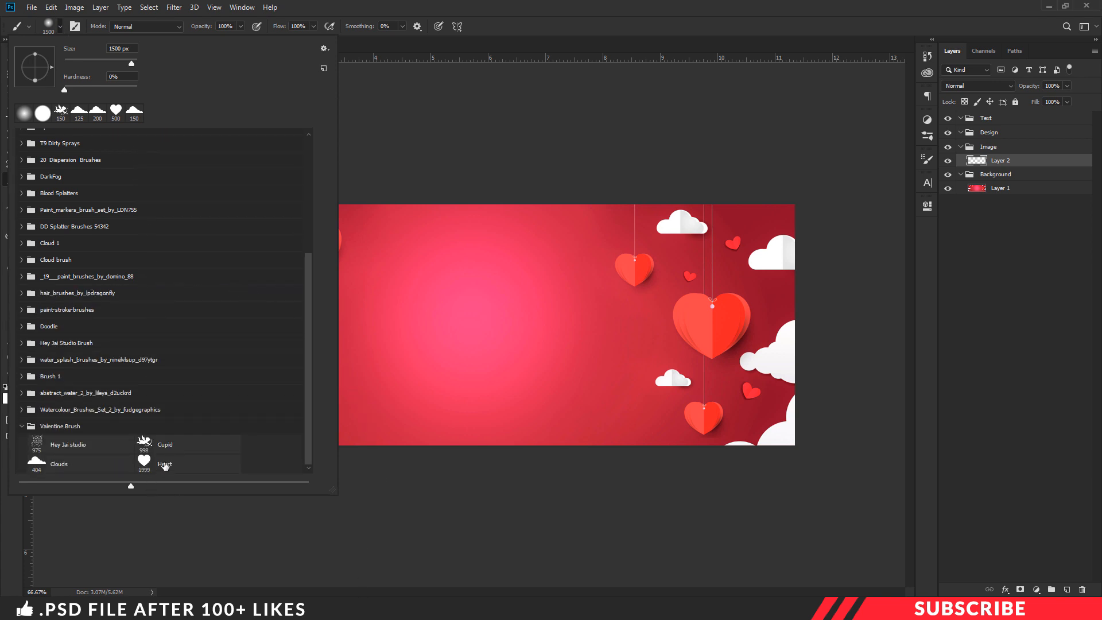
pyautogui.click(164, 461)
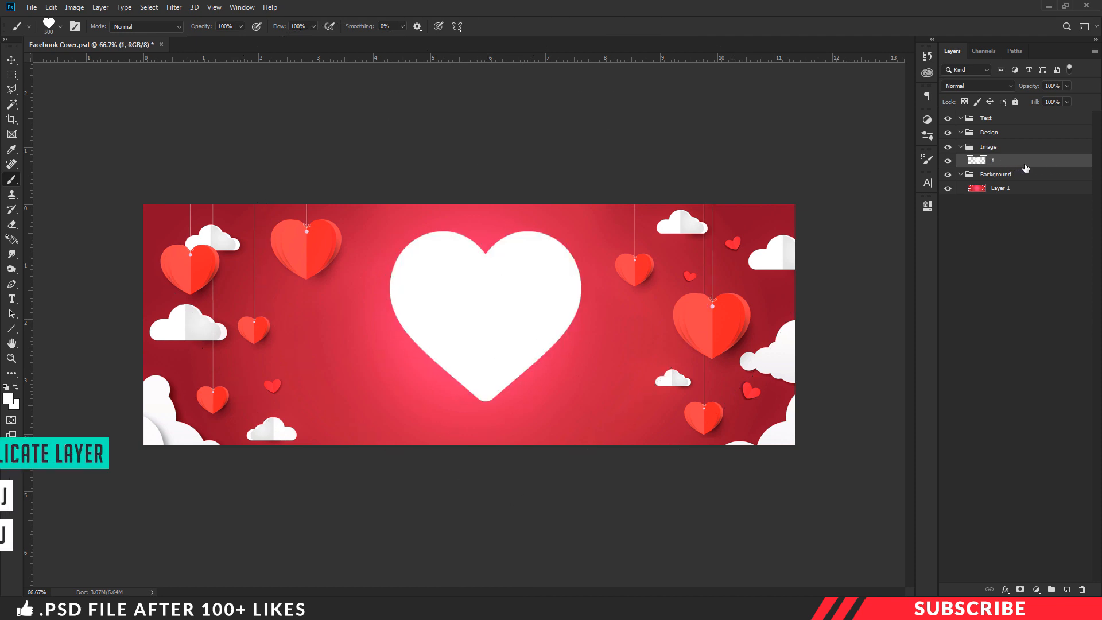
# Step: Stamp the white heart, duplicate it as layers 1 and 2, and place the Image 1 couple photo above
pyautogui.press('ctrl+j')
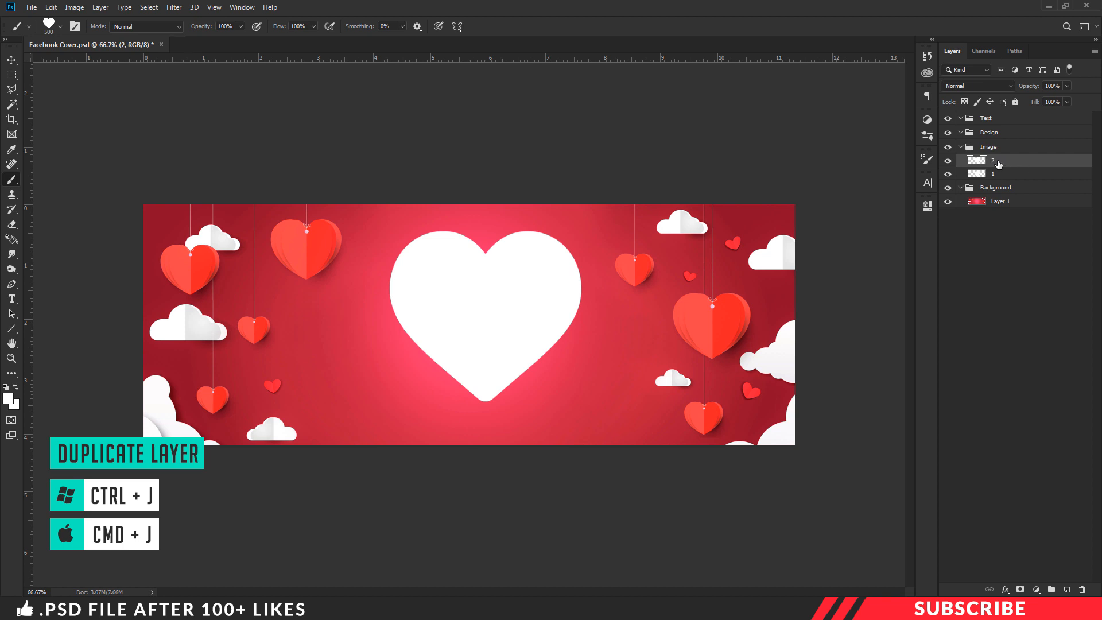
pyautogui.click(992, 173)
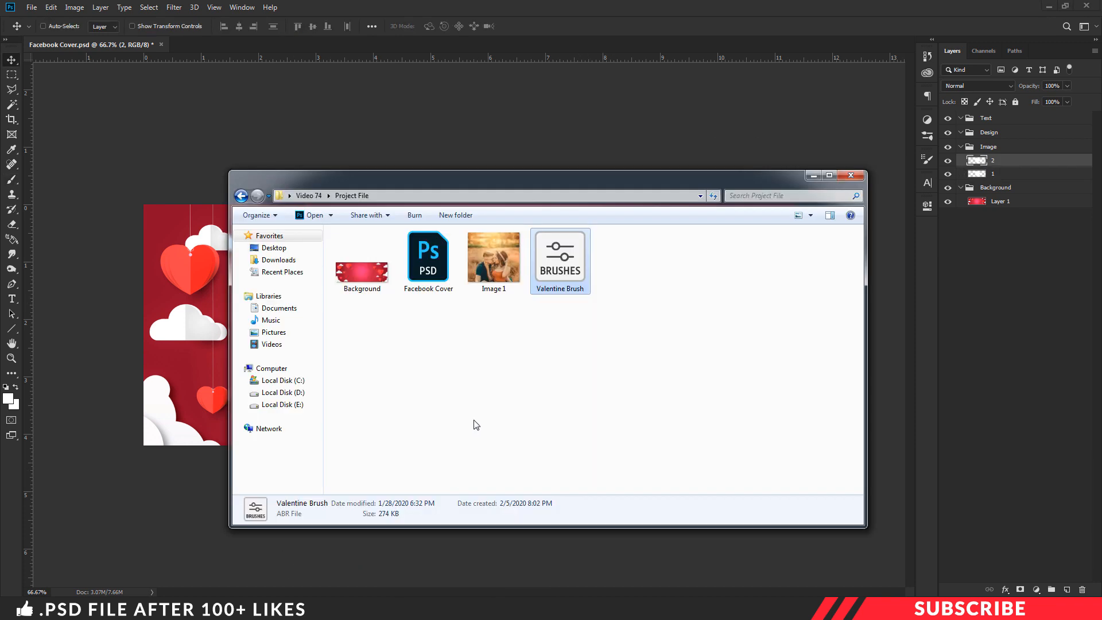
pyautogui.doubleClick(493, 256)
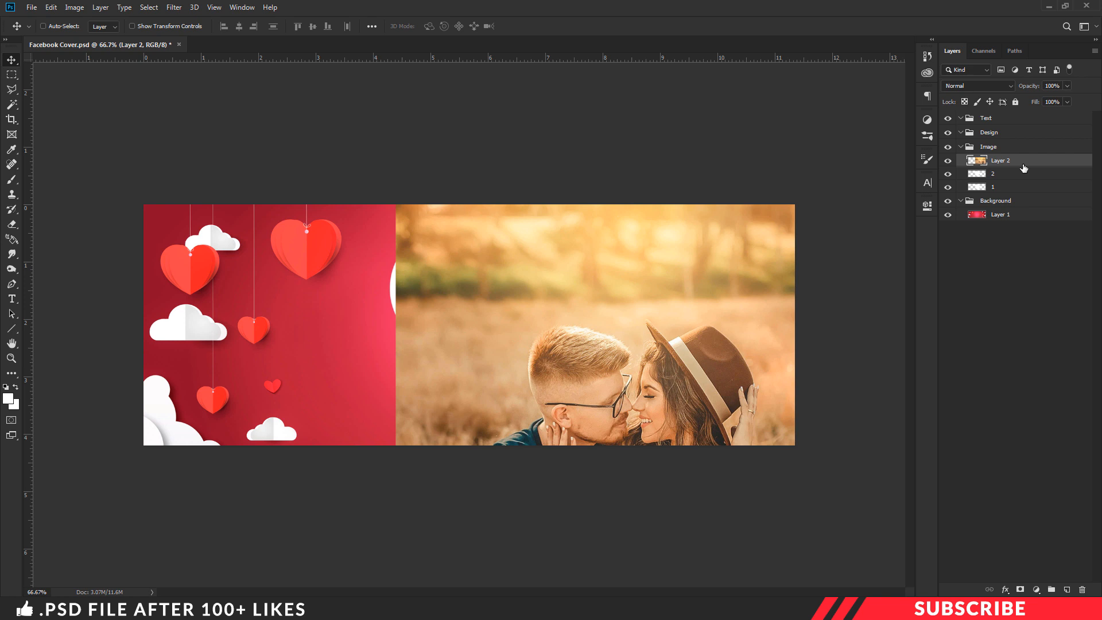
# Step: Clip the couple photo into the white heart with a clipping mask
pyautogui.rightClick(1000, 160)
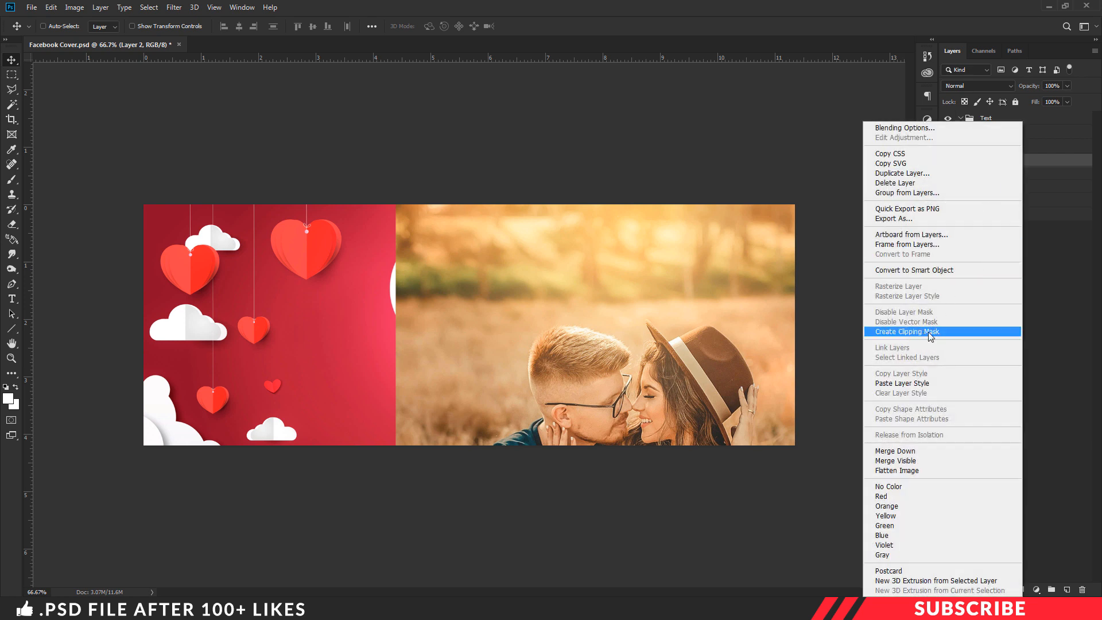
pyautogui.click(906, 330)
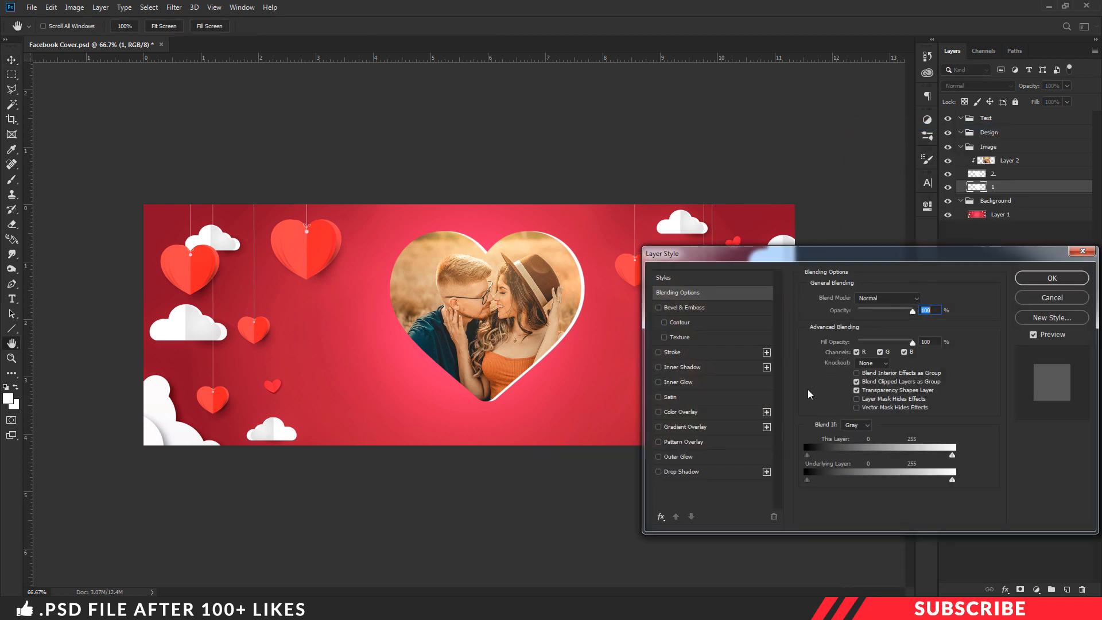
# Step: Give the heart a drop shadow: opacity 60, angle 90, distance 4, spread 7, size 6
pyautogui.click(678, 471)
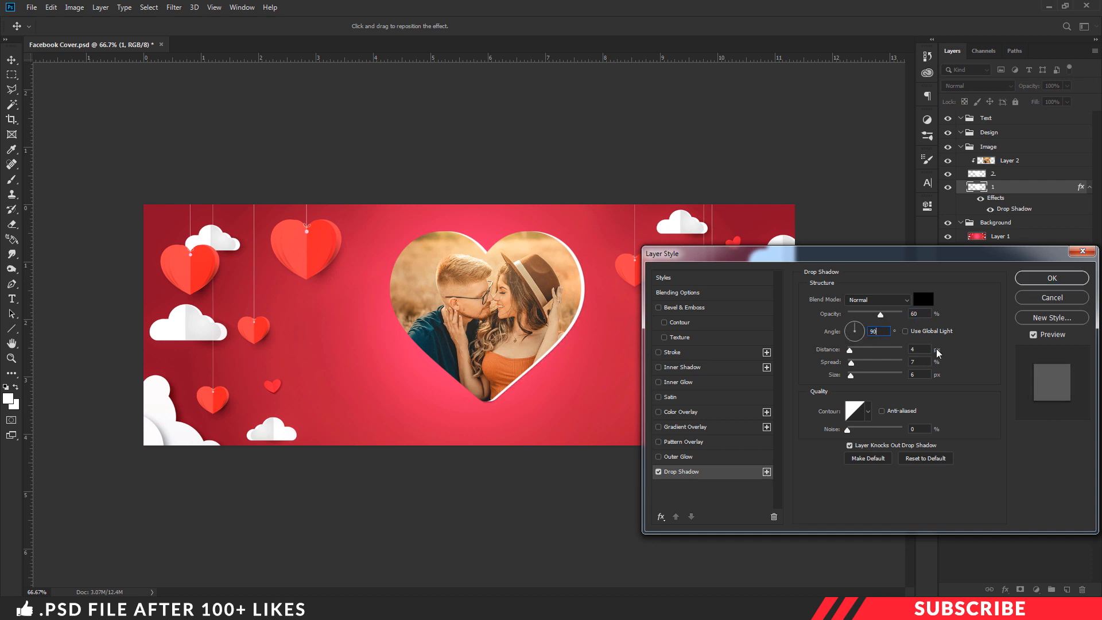
pyautogui.click(918, 349)
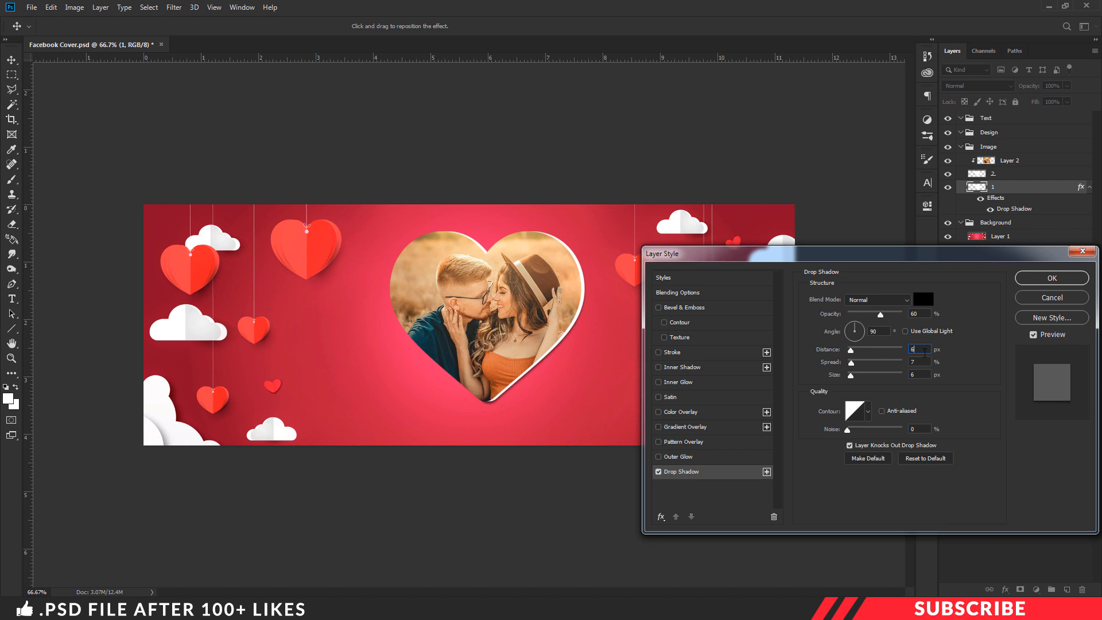
pyautogui.click(918, 361)
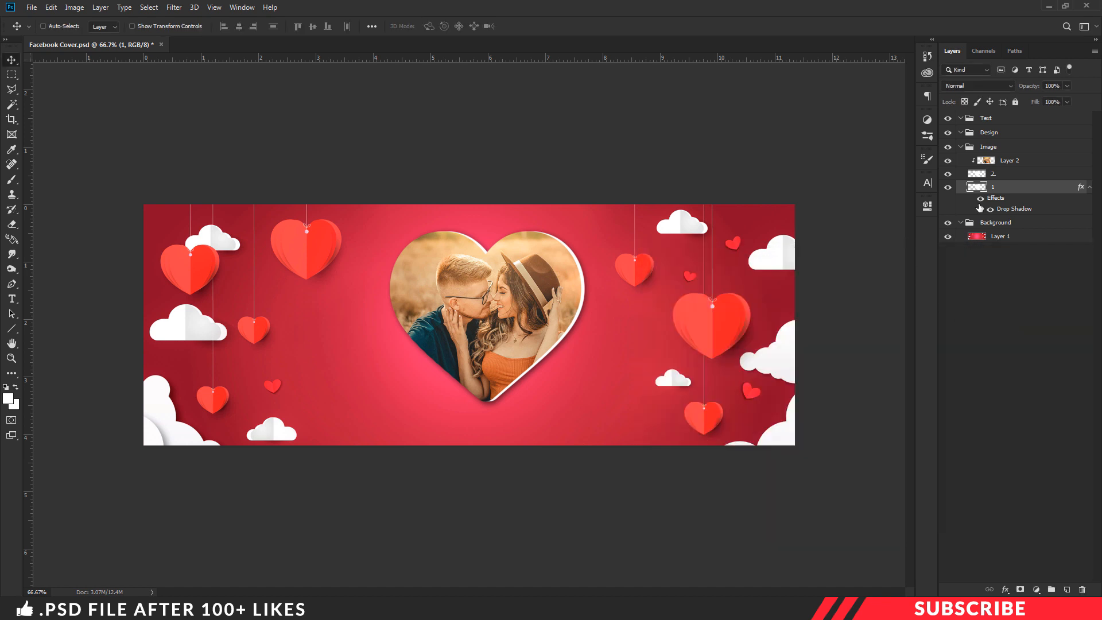
pyautogui.moveTo(1013, 171)
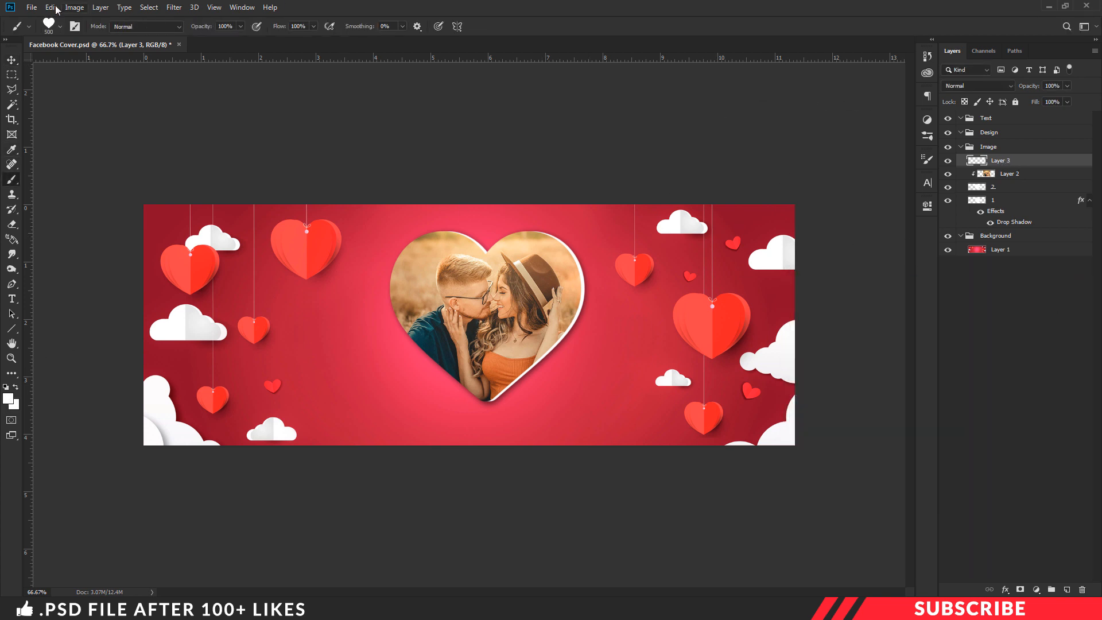
# Step: Paint white clouds with the Clouds brush and copy the heart's drop shadow style onto the front cloud layer
pyautogui.click(48, 23)
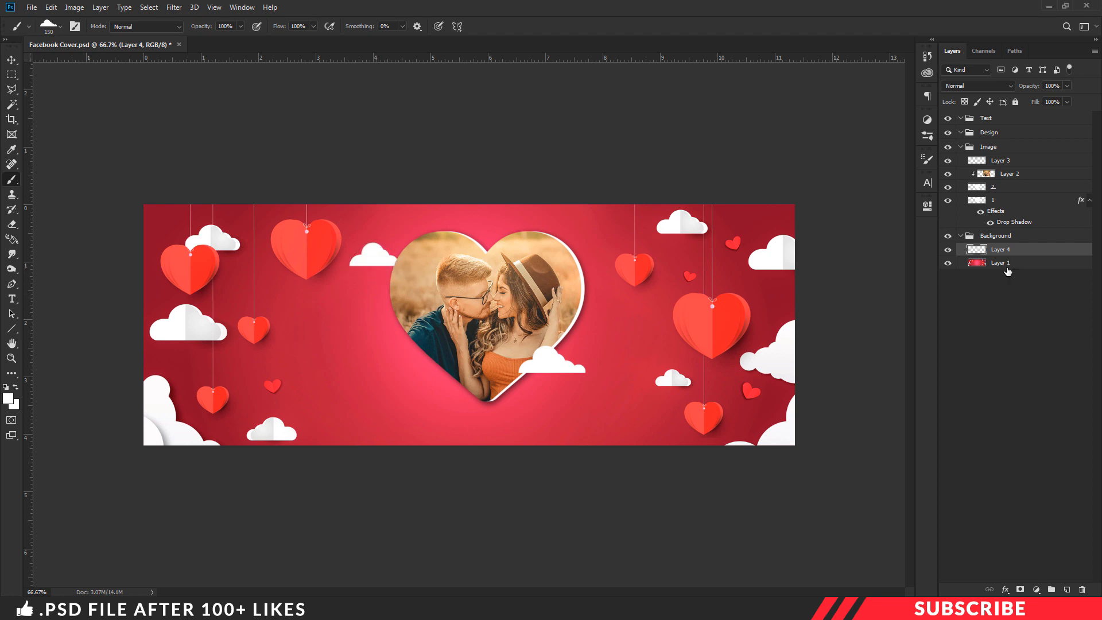
pyautogui.click(993, 200)
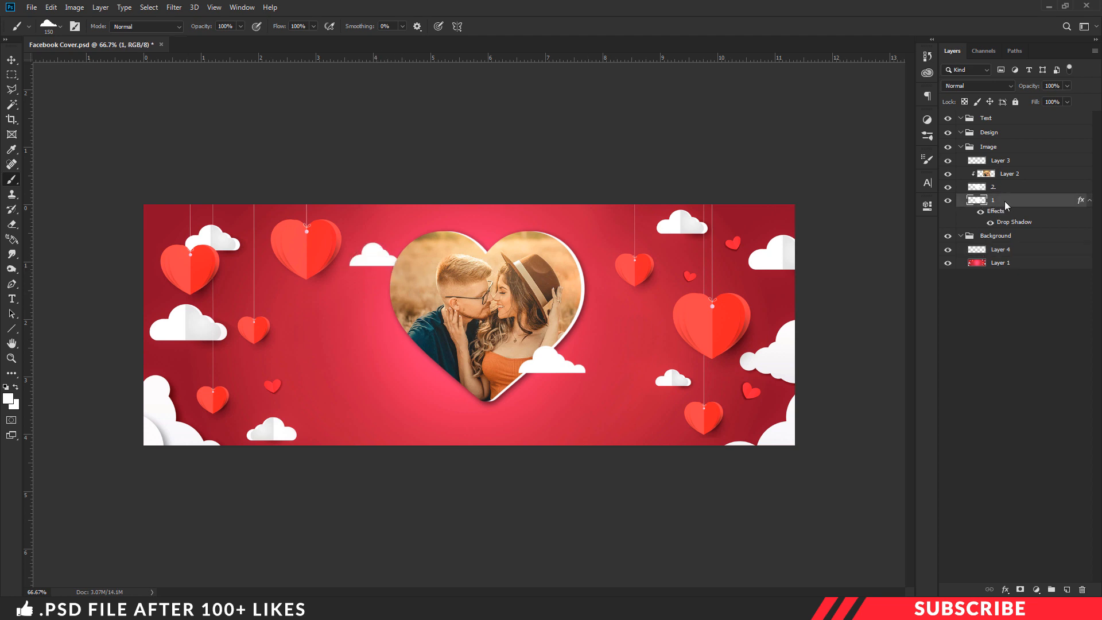
pyautogui.rightClick(992, 200)
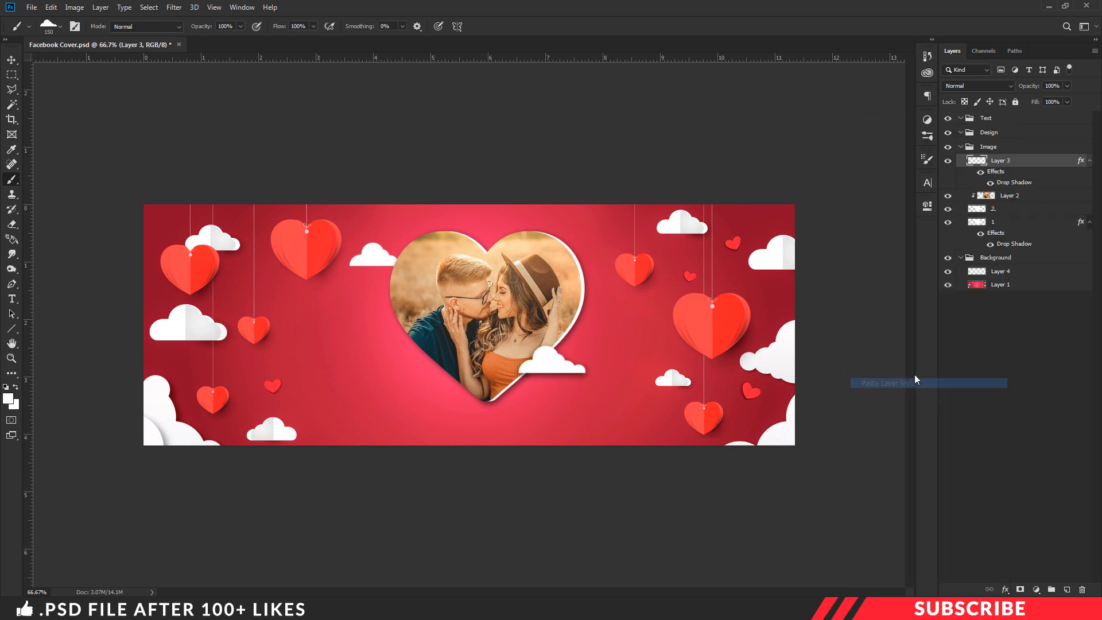
pyautogui.rightClick(997, 272)
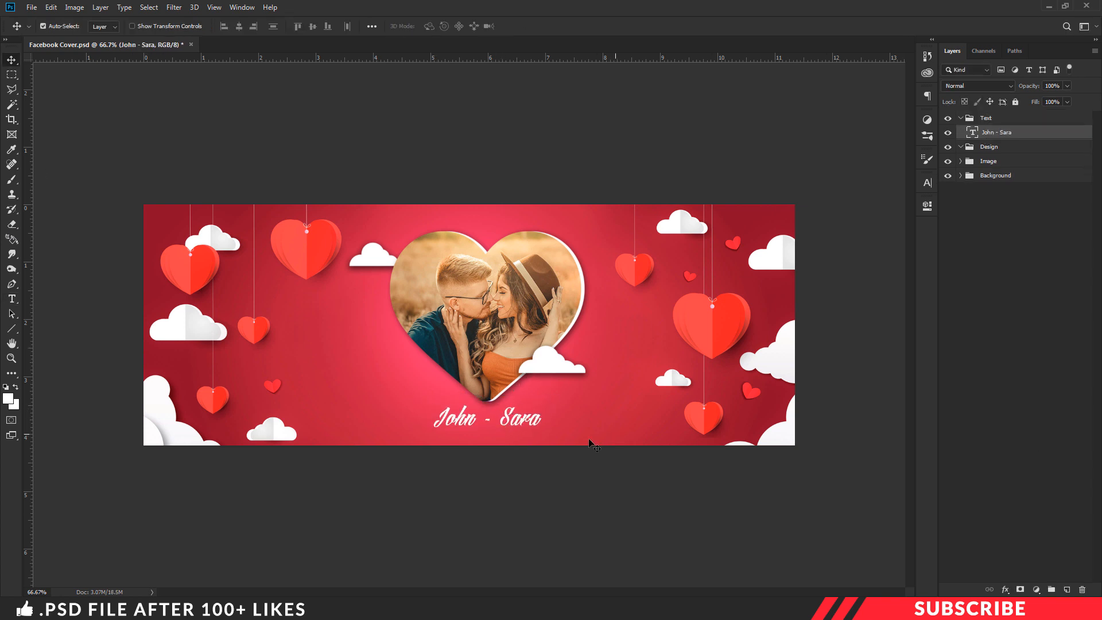
# Step: Add a smaller 'happy valentines Day' line beneath the 'John - Sara' names
pyautogui.write('happy valentines Day')
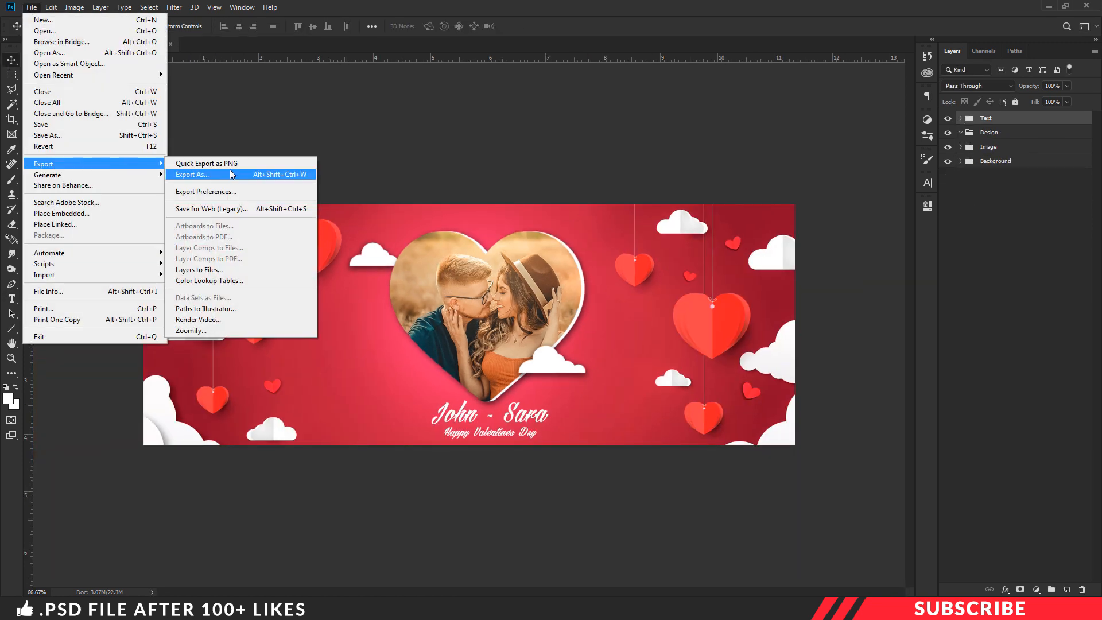
pyautogui.moveTo(239, 209)
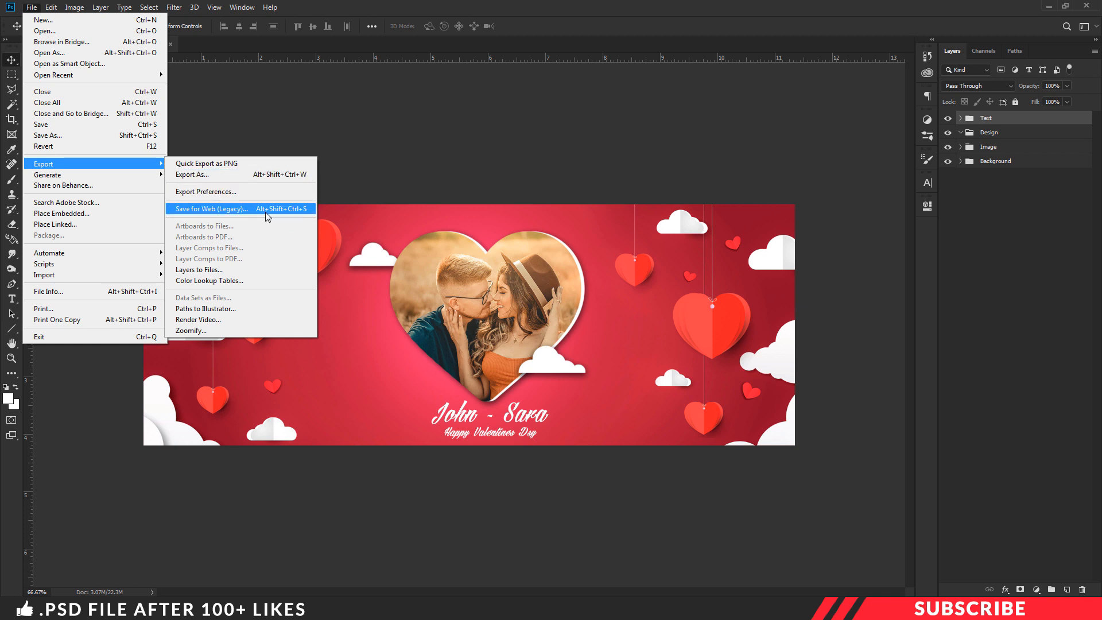
# Step: Bring up Save for Web (Legacy) with PNG-24 as the export format
pyautogui.click(209, 209)
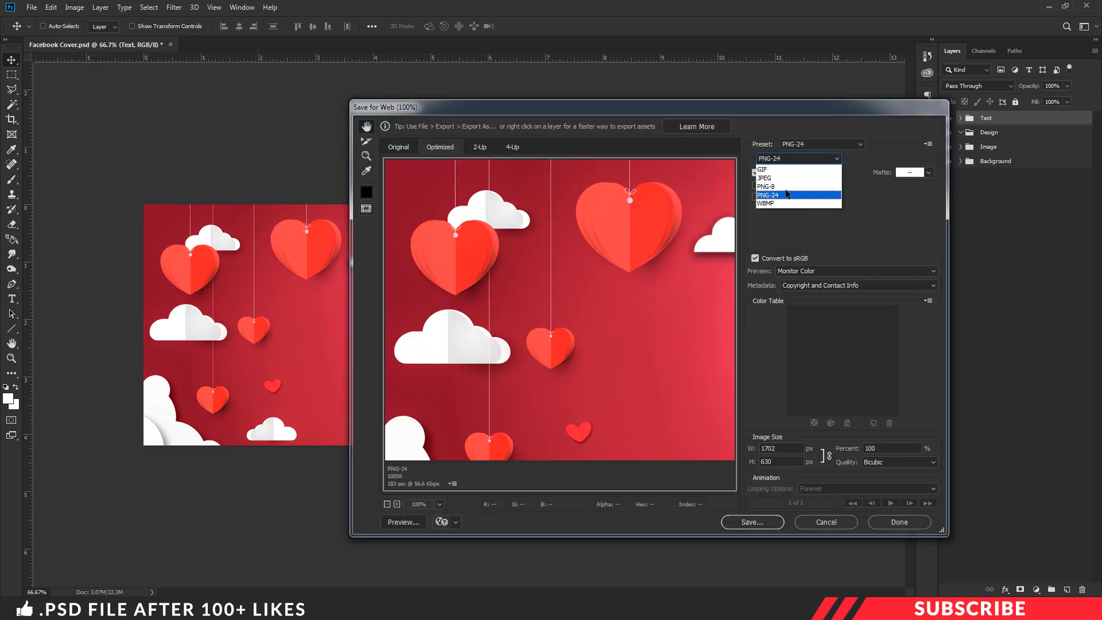
pyautogui.click(768, 195)
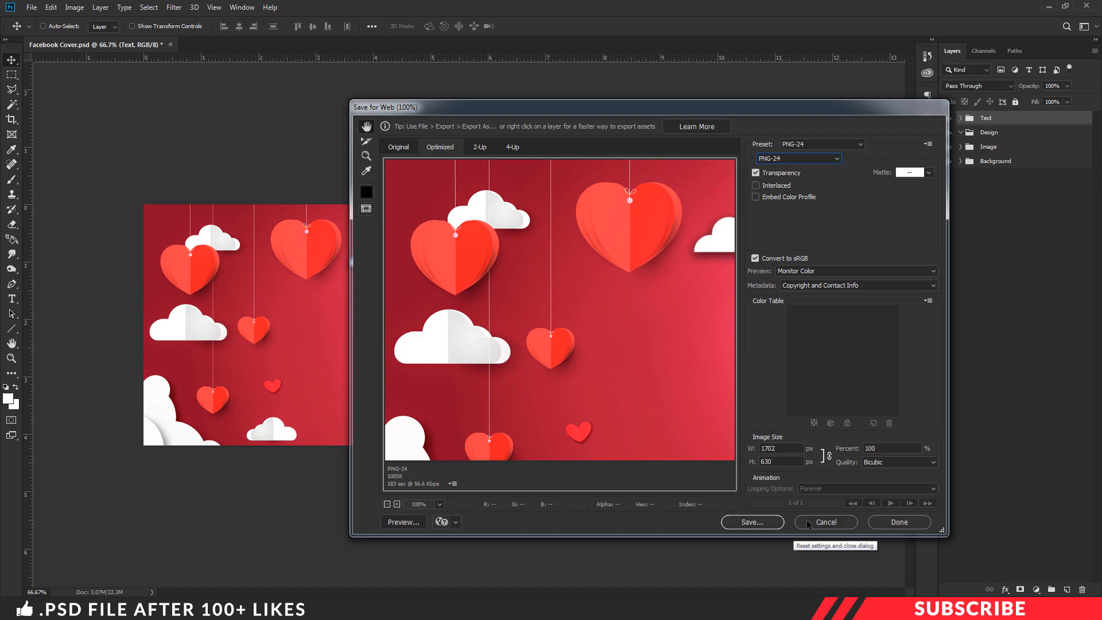